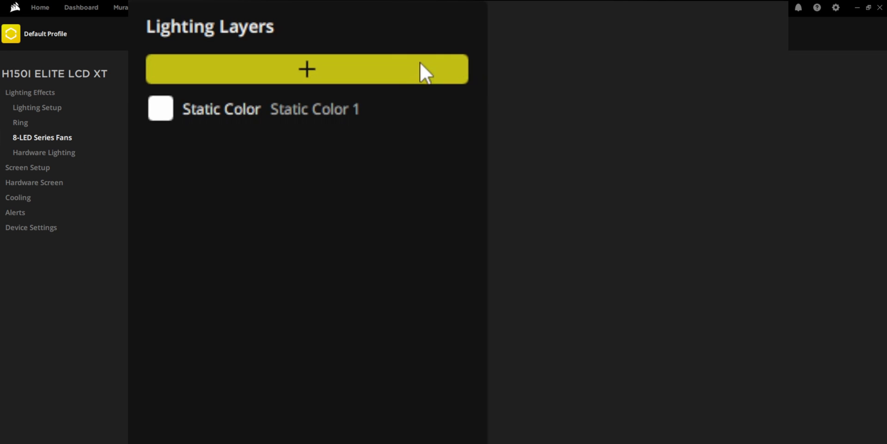
- Start adding a lighting layer, then cancel and return to the Ring lighting effects
left_click(307, 69)
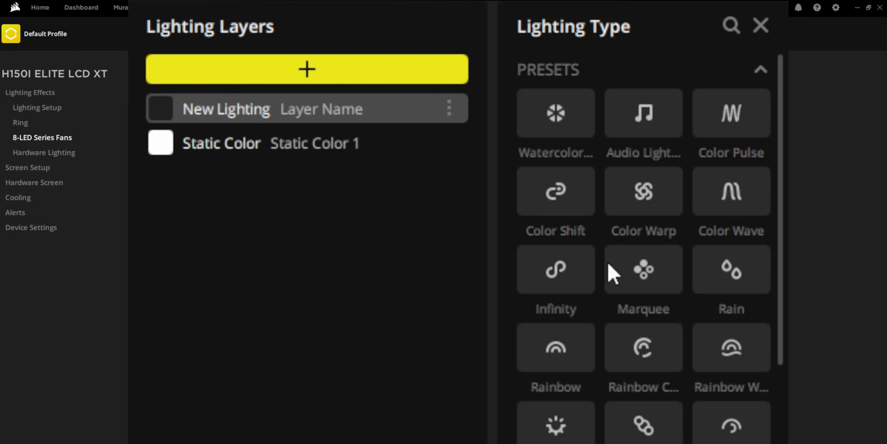
mouse_move(644, 268)
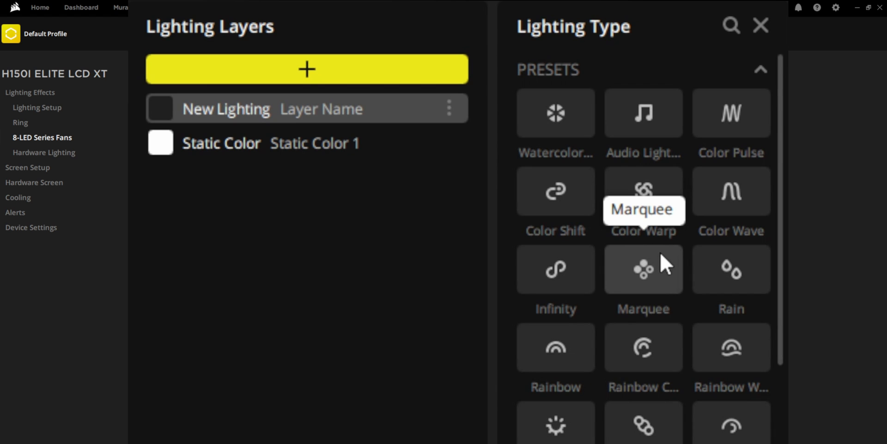
mouse_move(116, 184)
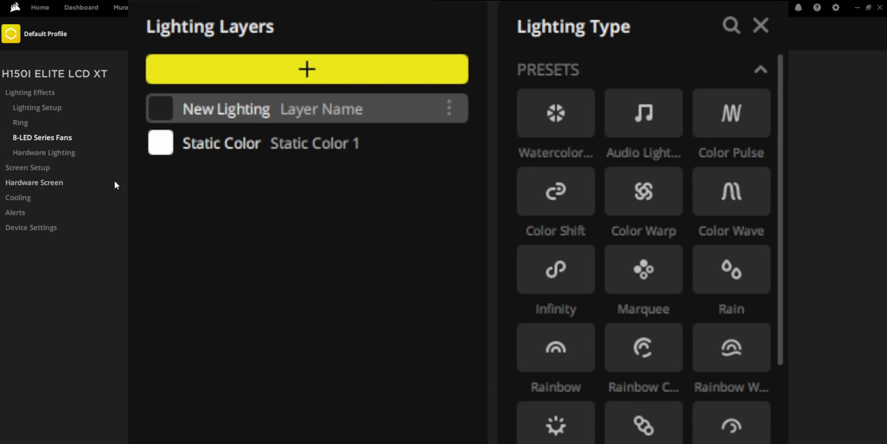
left_click(20, 122)
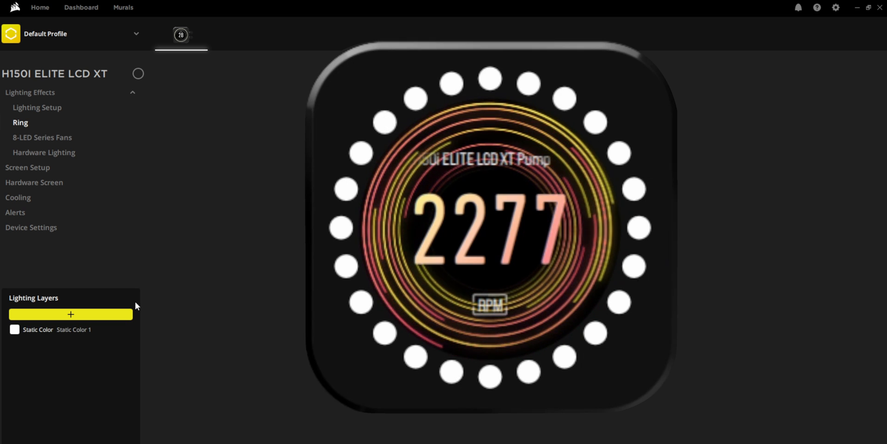
- Show the H150i Elite LCD XT's Screen Setup page
left_click(70, 314)
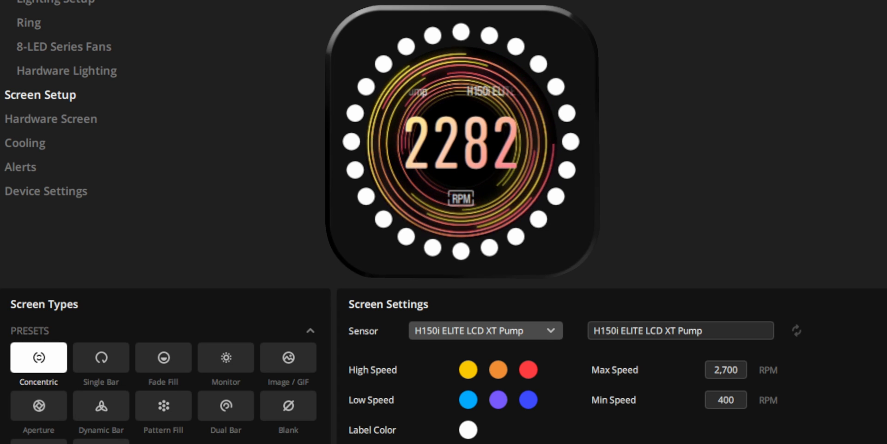
- Preview Single Bar, Monitor, Image / GIF and Aperture, then settle on Dynamic Bar
left_click(101, 357)
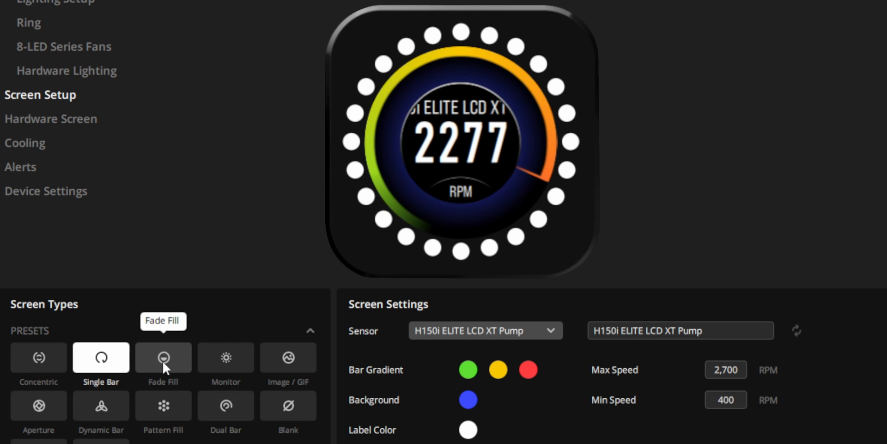
left_click(225, 357)
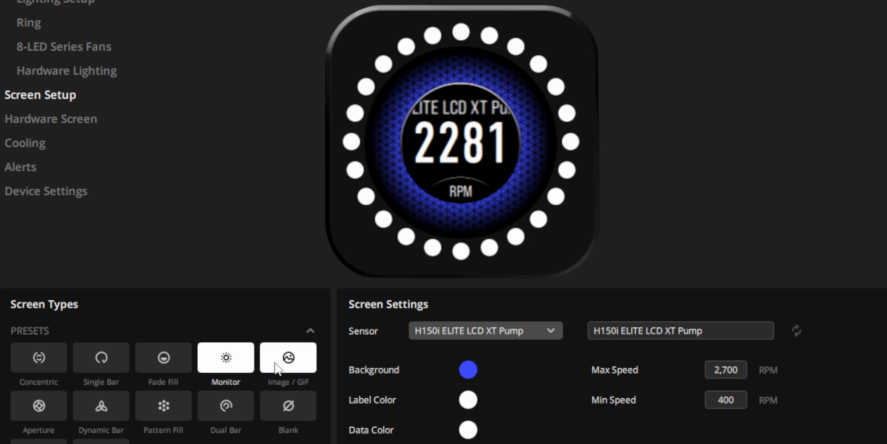
left_click(287, 358)
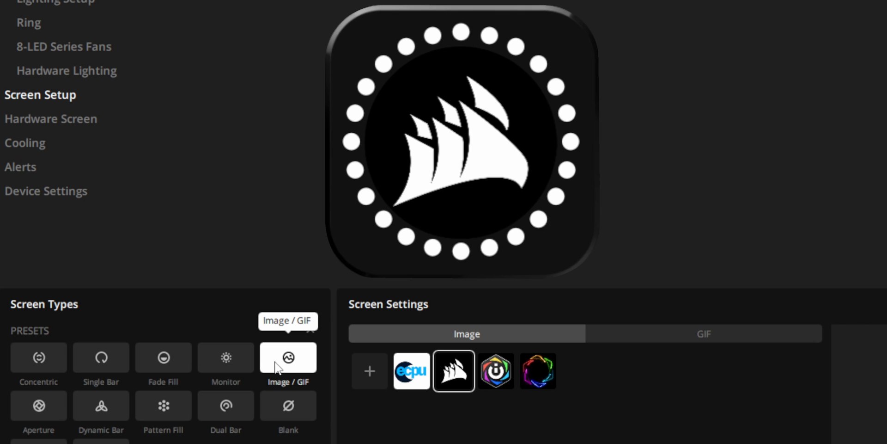
left_click(38, 406)
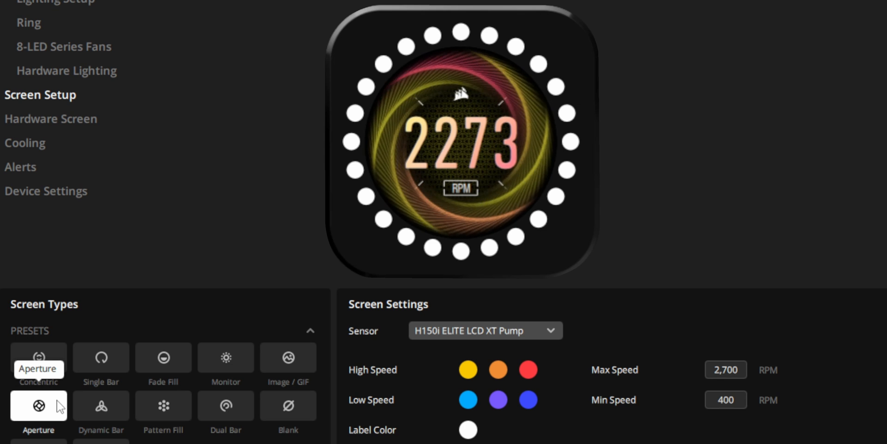
left_click(100, 407)
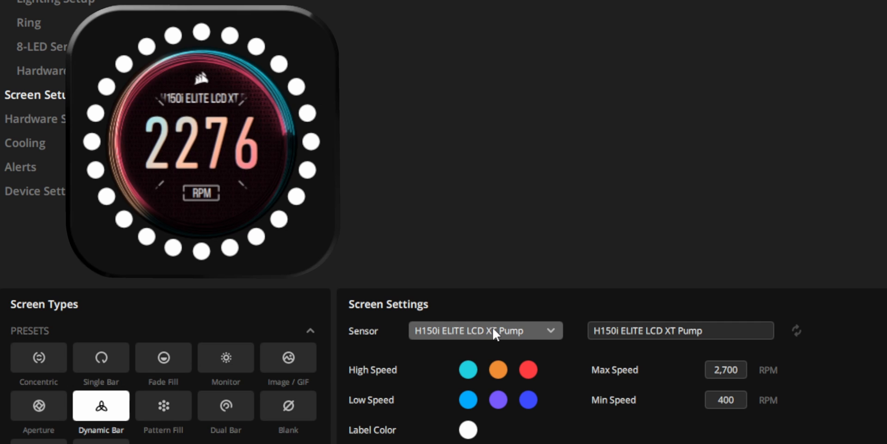
- Choose CPU Package as the Dynamic Bar's sensor
left_click(484, 330)
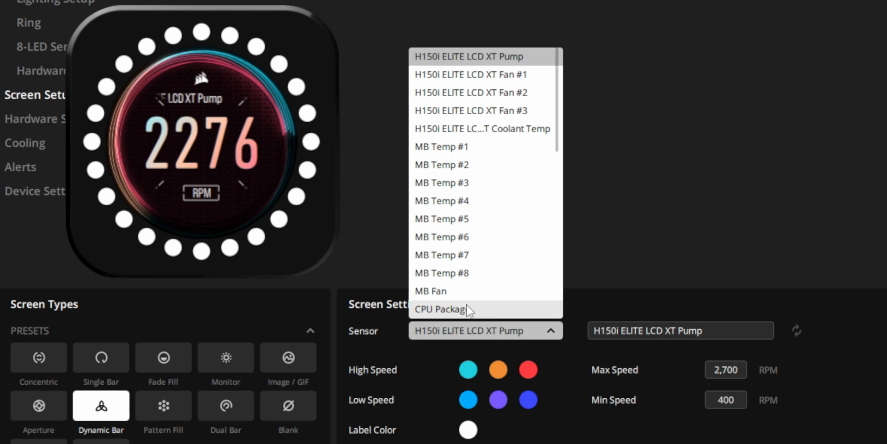
scroll("down", 3)
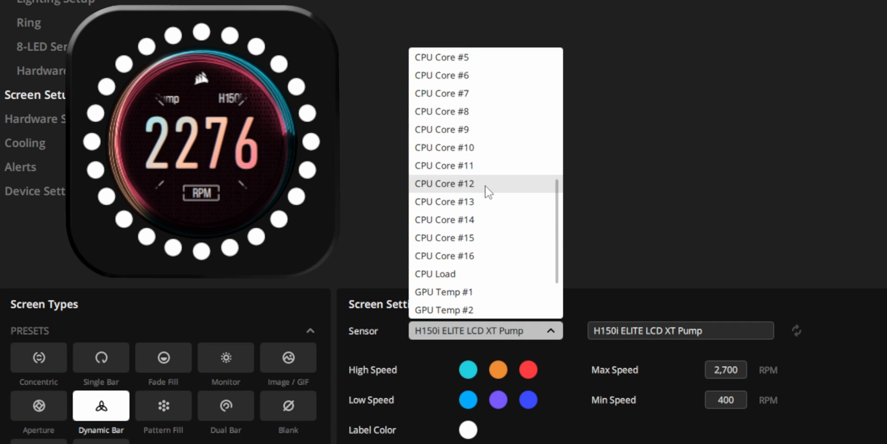
scroll("down", 3)
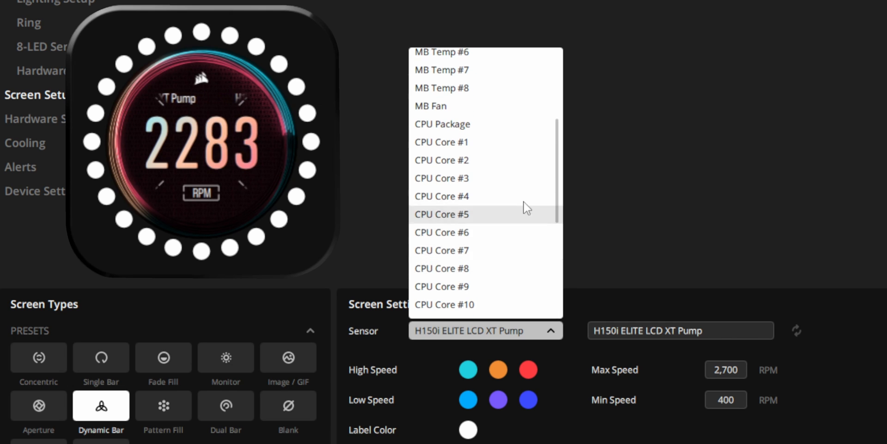
left_click(443, 124)
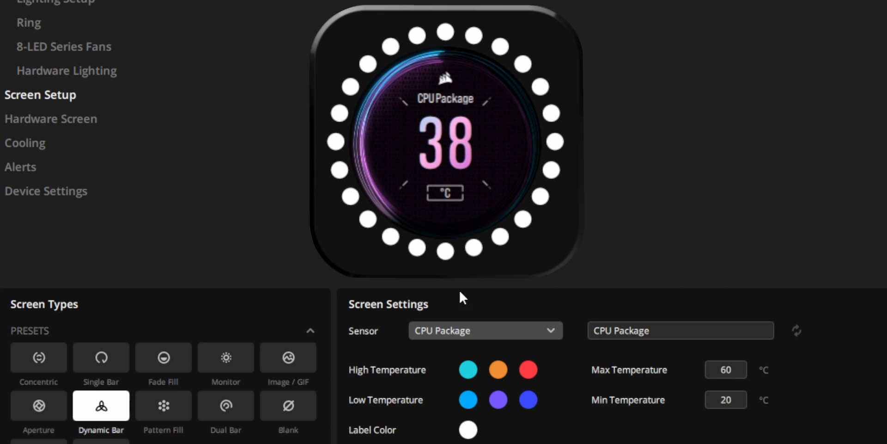
- Relabel the temperature readout to 'CPU CORE'
left_click(680, 330)
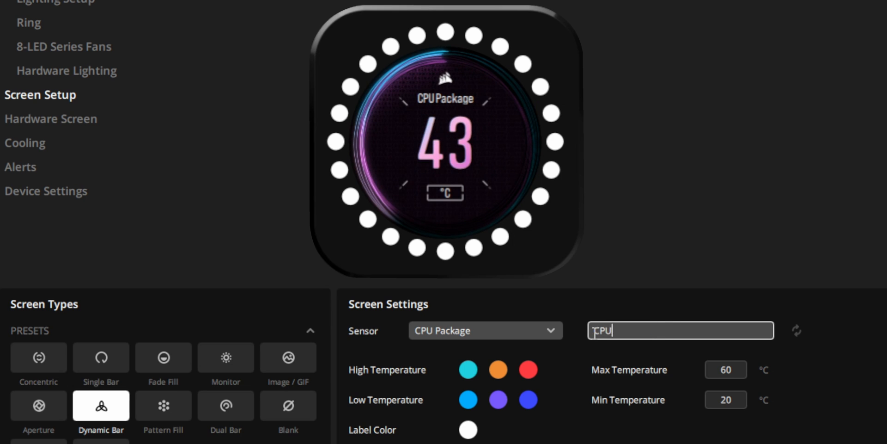
type("CORE")
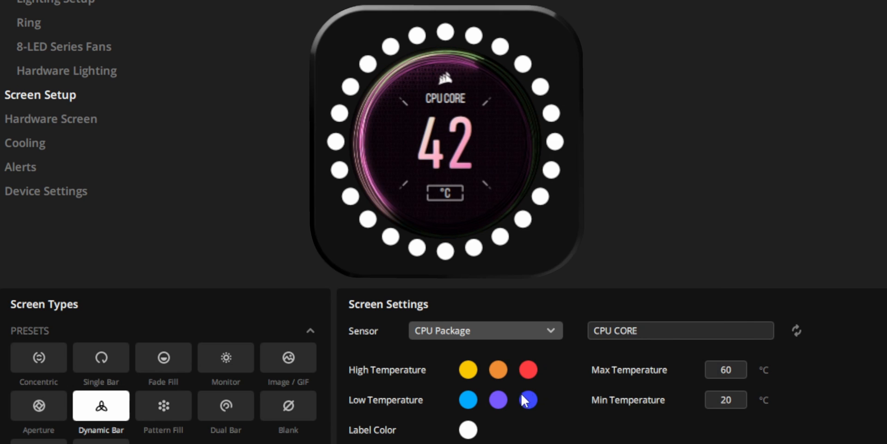
- Set the second High Temperature swatch to the blue preset
left_click(526, 399)
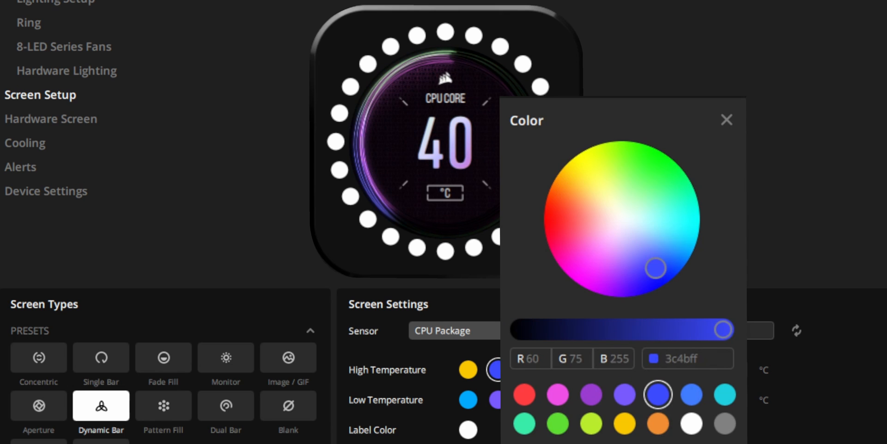
left_click(726, 120)
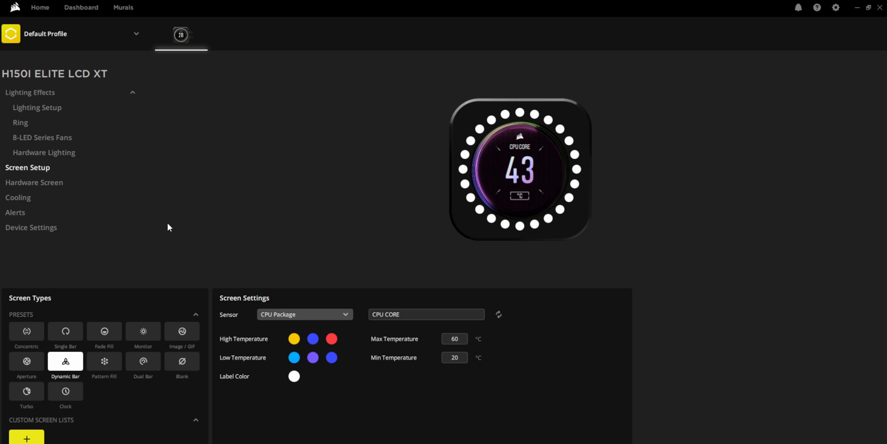
- Show the Cooling page and scroll through its fan, pump and coolant readouts
left_click(18, 197)
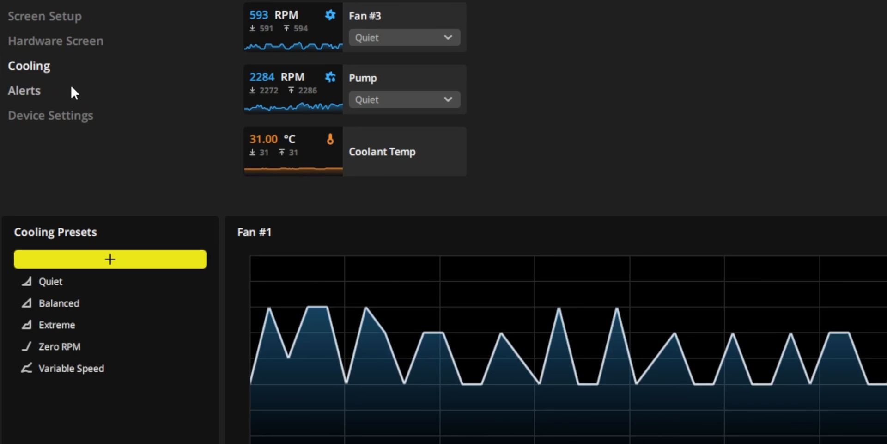
scroll("down", 3)
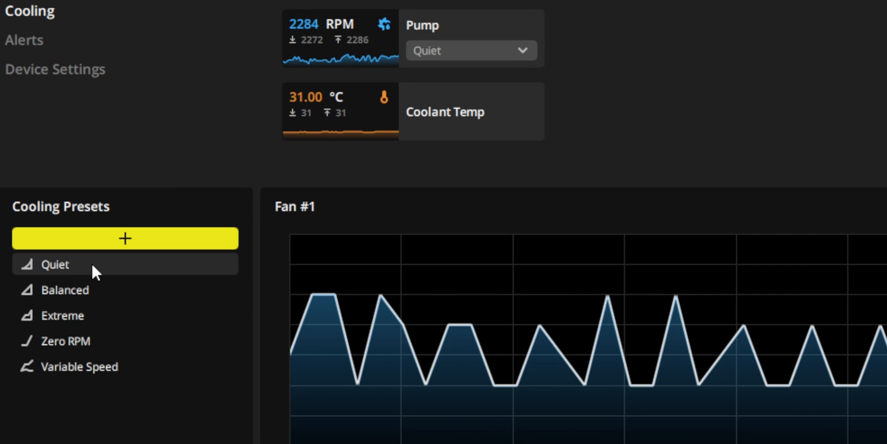